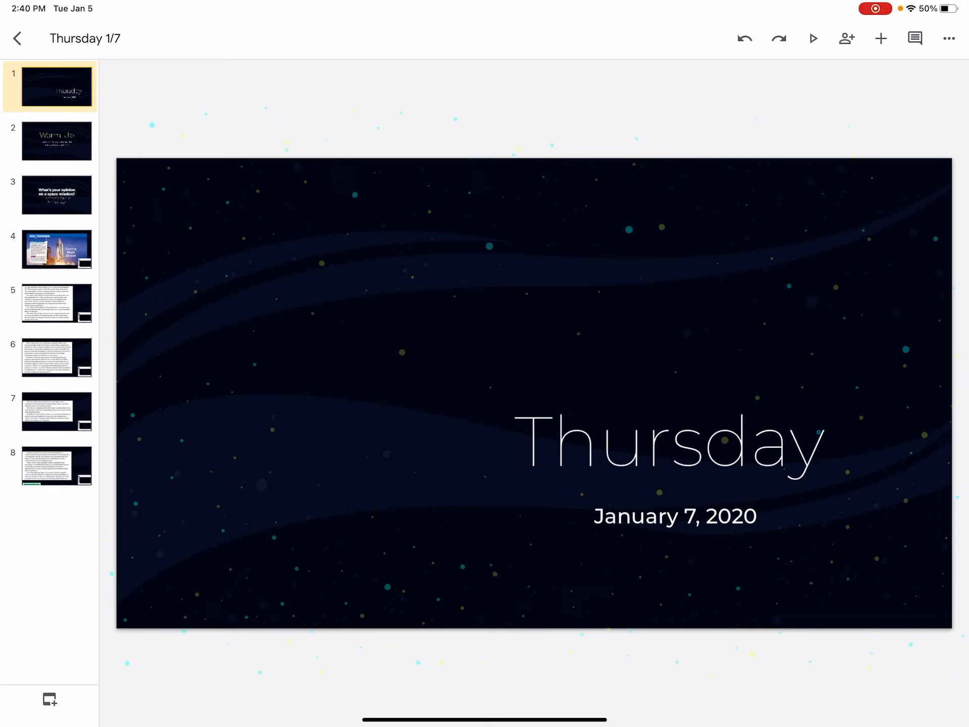
Step: Open slide 2, the Warm-Up slide with the 'Claims and Supporting Evidence' edpuzzle
left_click(56, 140)
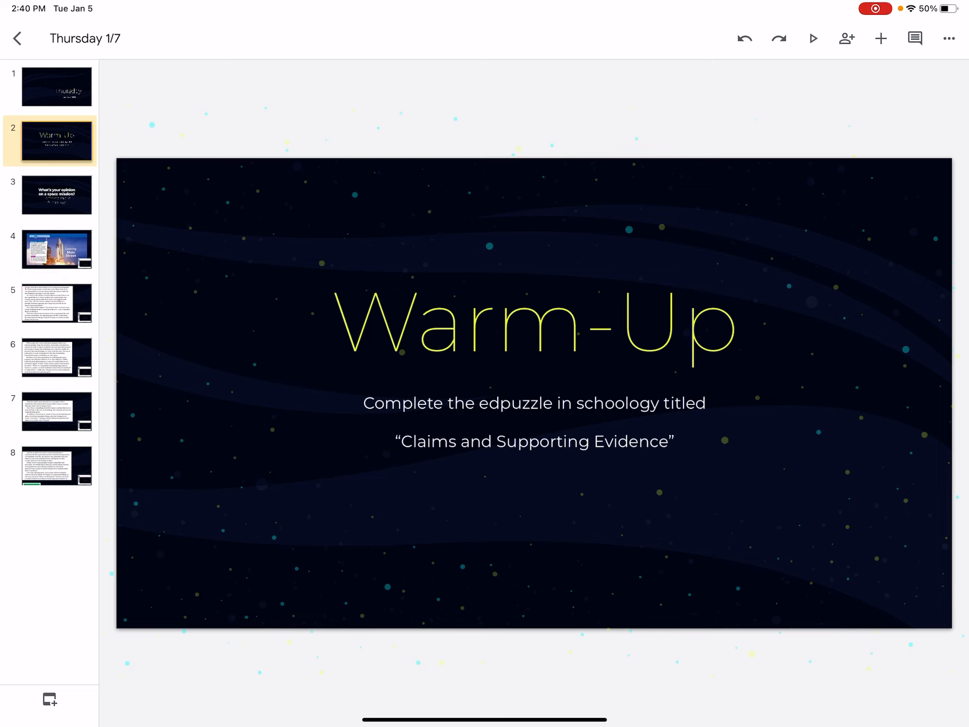
Step: Replace the quoted edpuzzle title 'Claims and Supporting Evidence' with 'Argumentative: Fact vs. Opinion'
double_click(534, 431)
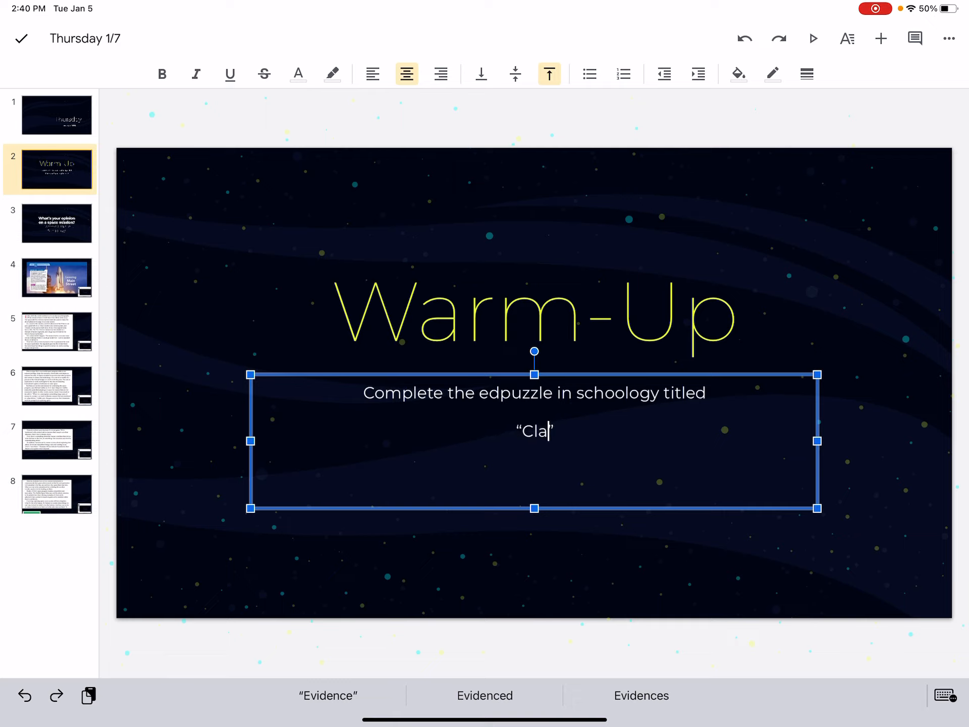
key("backspace")
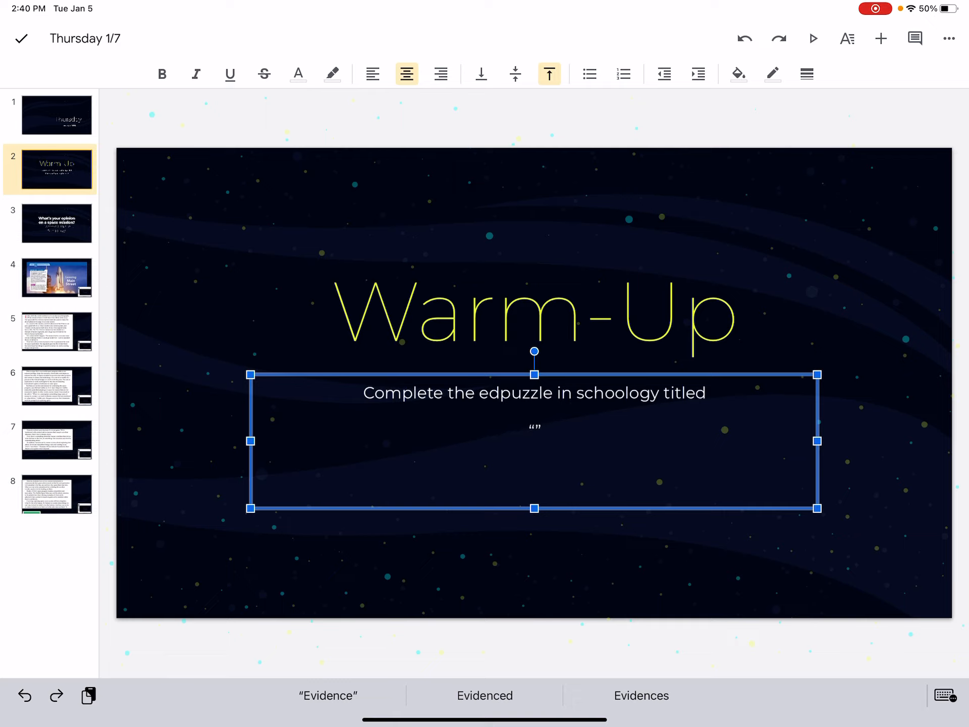
type("a")
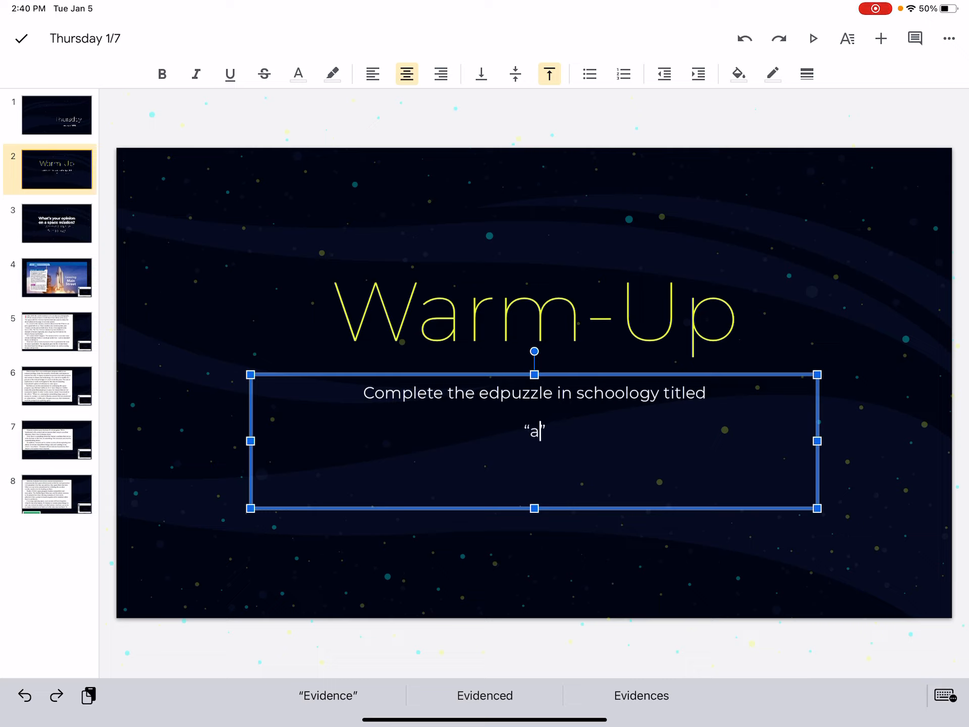
type("rgumentative: Fact vs. Opinion")
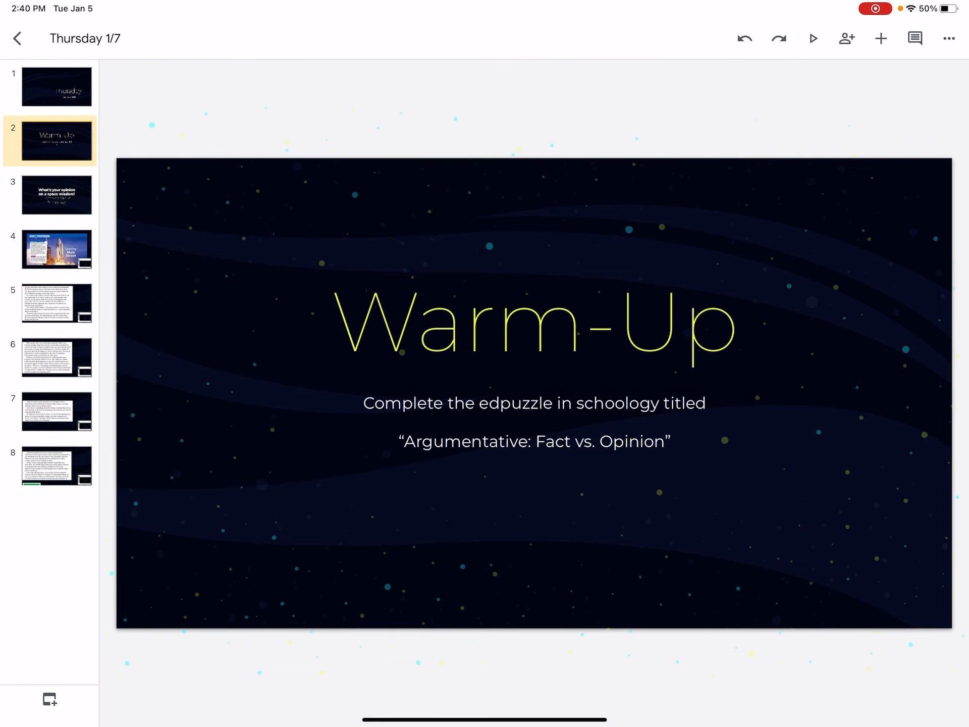
Step: Pass the Leaving Main Street intro slide and open slide 6's space program excerpt
left_click(57, 195)
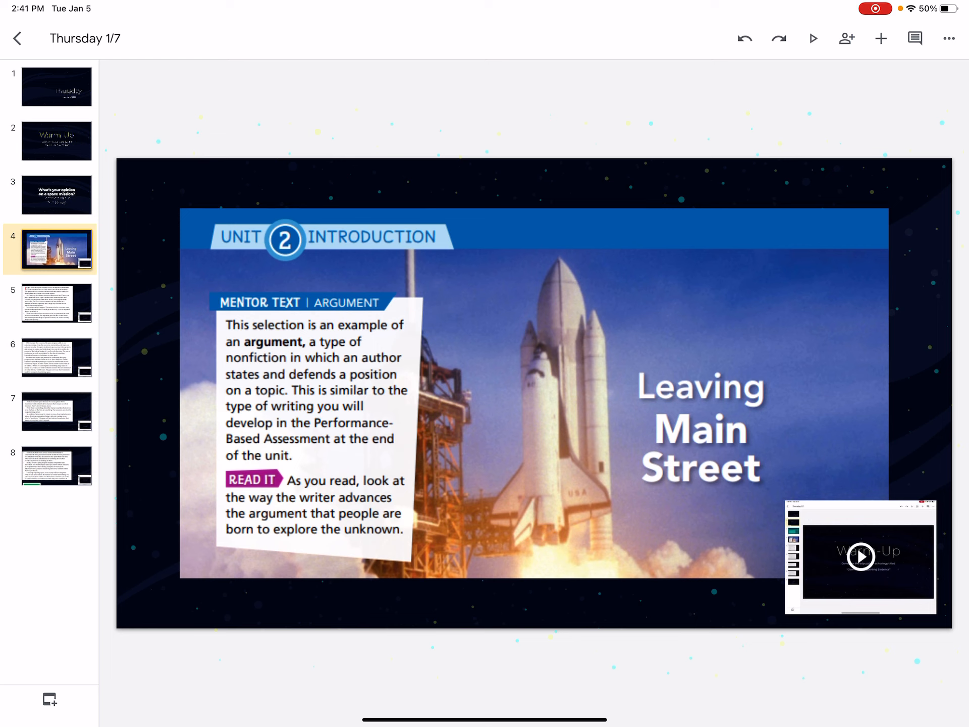
left_click(56, 357)
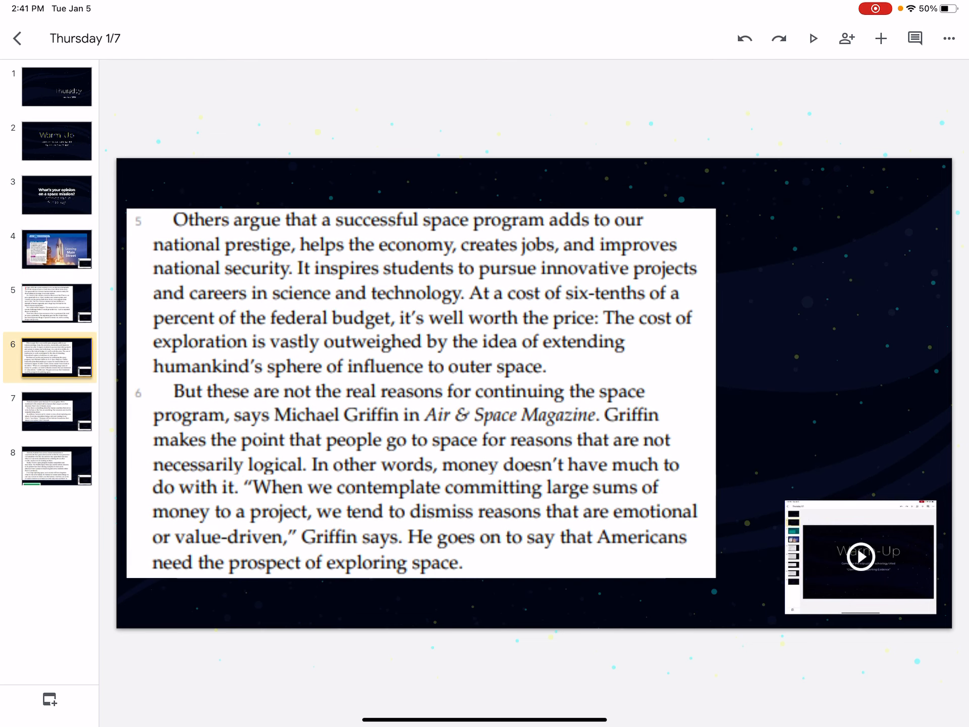